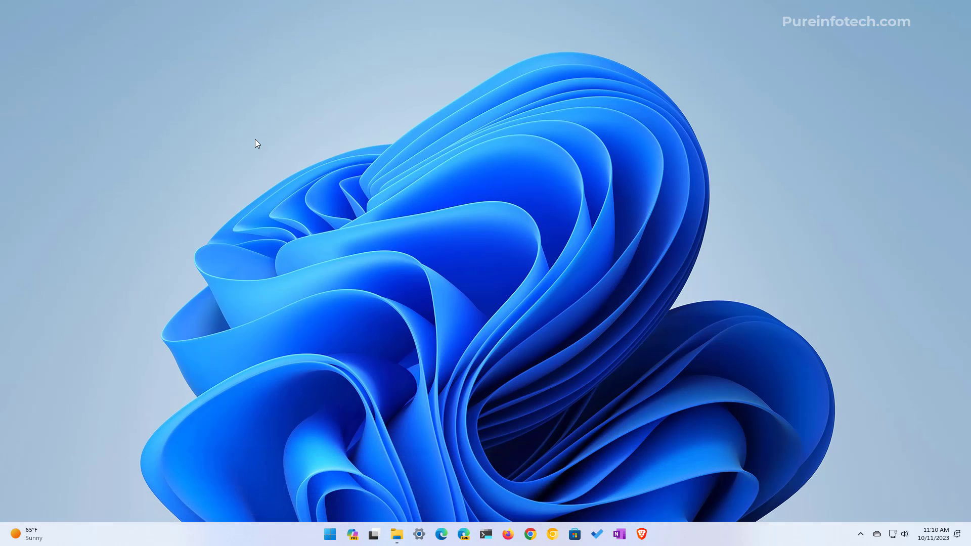
Search the Start menu for 'sett' to launch the Settings app
{"action": "left_click", "coordinate": [331, 534]}
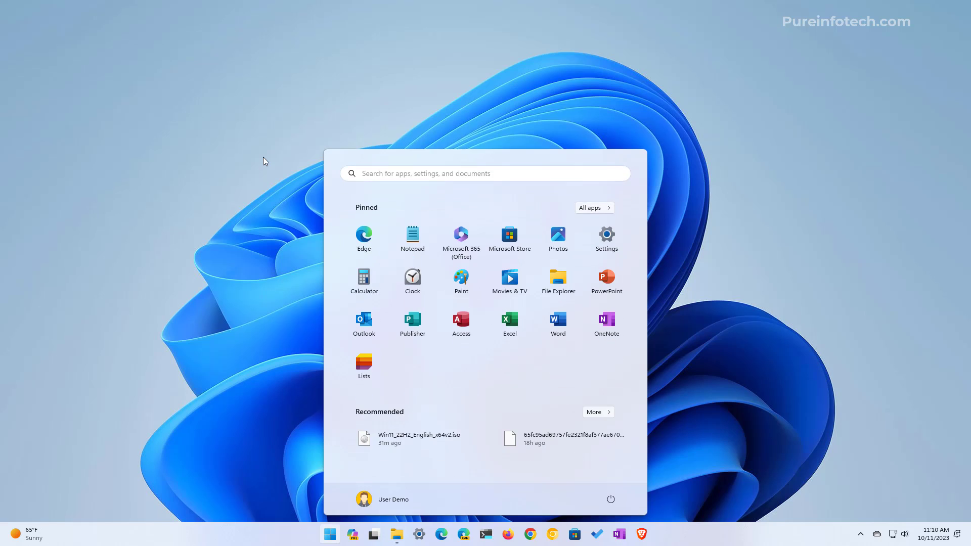
{"action": "type", "text": "sett"}
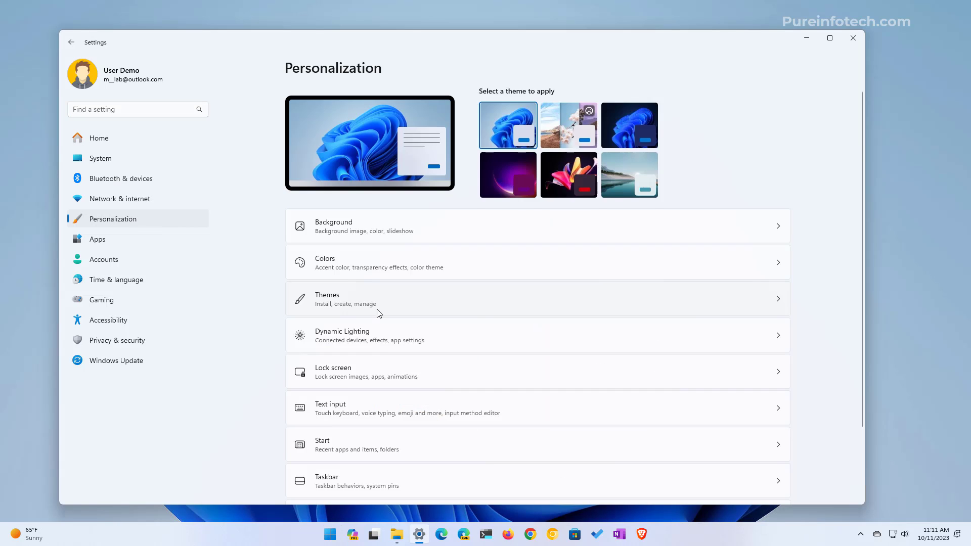
Scroll down the Personalization page toward the Taskbar settings
{"action": "scroll", "scroll_direction": "down", "scroll_amount": 3}
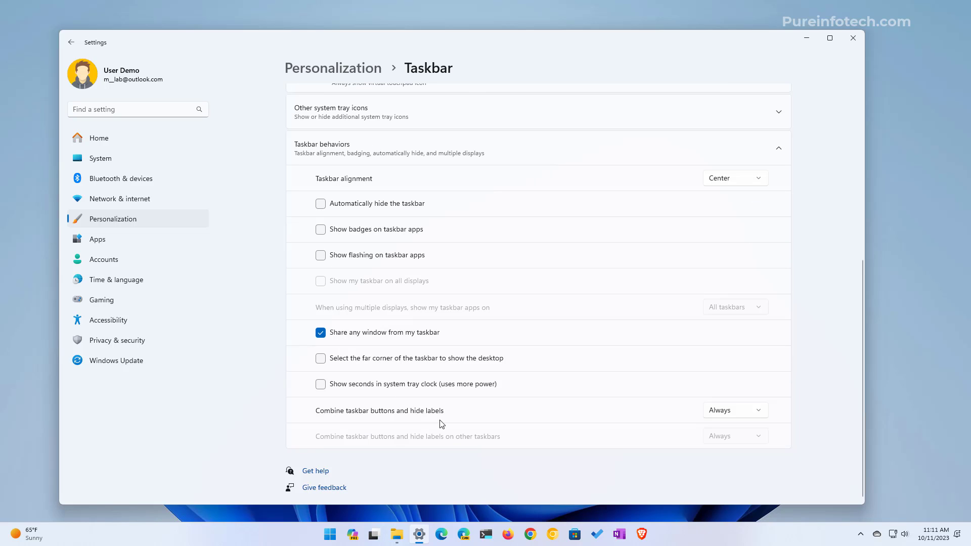
{"action": "mouse_move", "coordinate": [335, 421]}
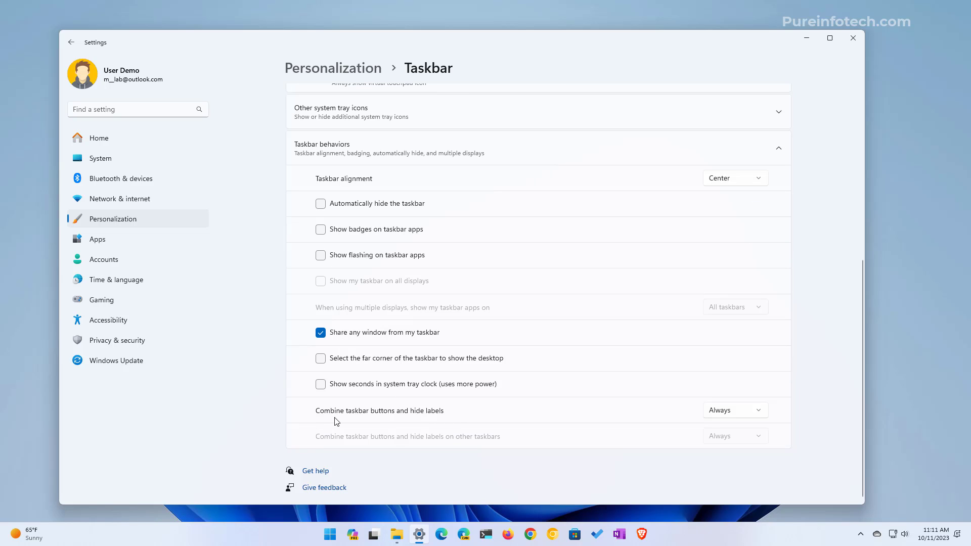
{"action": "mouse_move", "coordinate": [440, 422]}
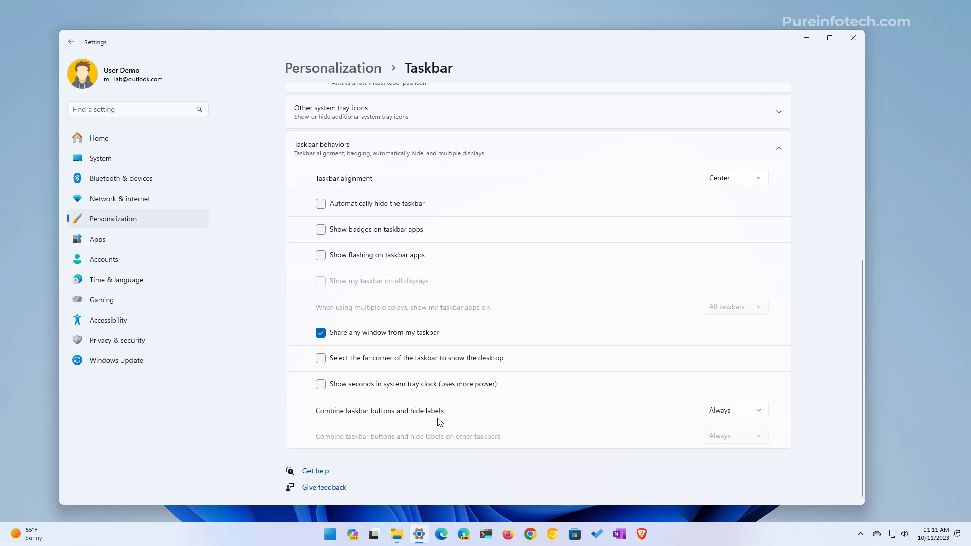
{"action": "mouse_move", "coordinate": [736, 415]}
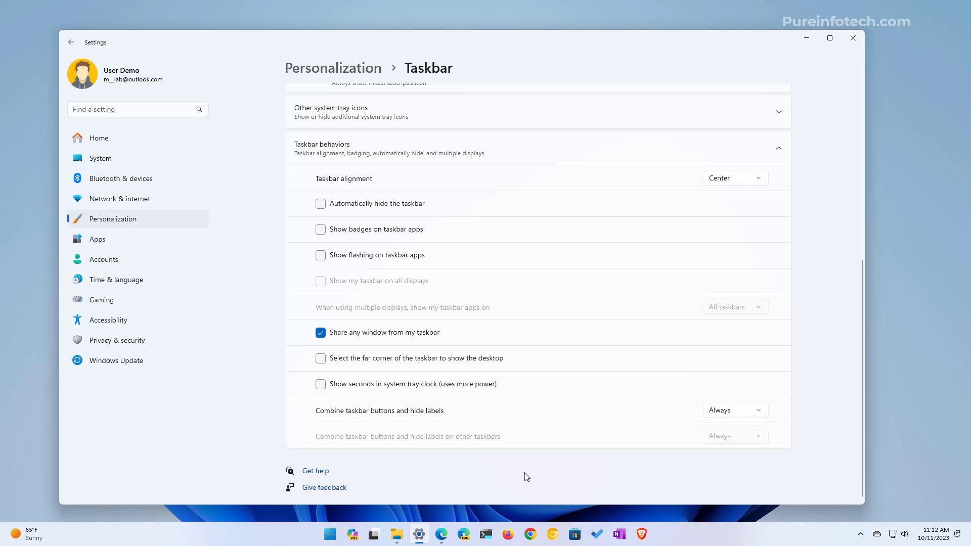
Choose Never for combining taskbar buttons and hiding labels
{"action": "left_click", "coordinate": [735, 410]}
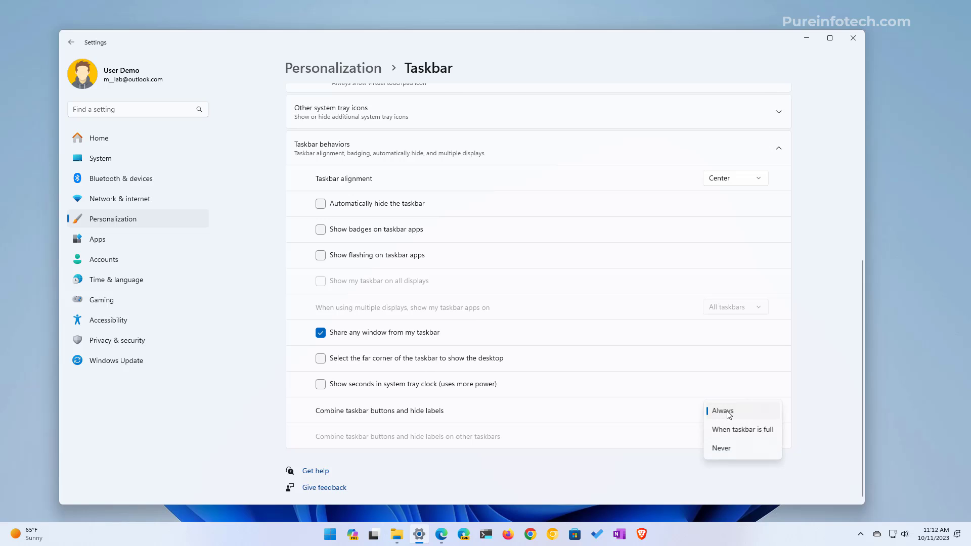
{"action": "left_click", "coordinate": [721, 448]}
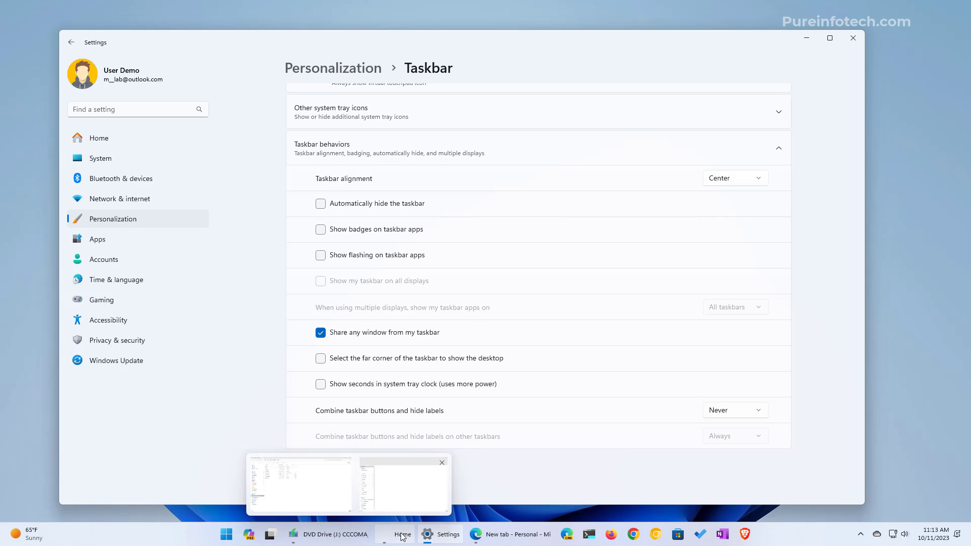
{"action": "mouse_move", "coordinate": [382, 536]}
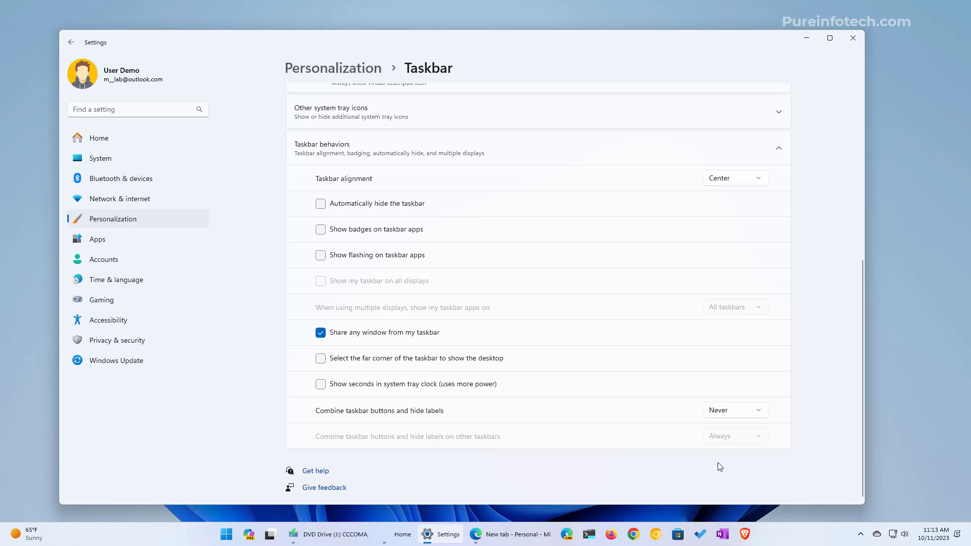
Switch the taskbar button combining option from Never to 'When taskbar is full'
{"action": "left_click", "coordinate": [735, 410]}
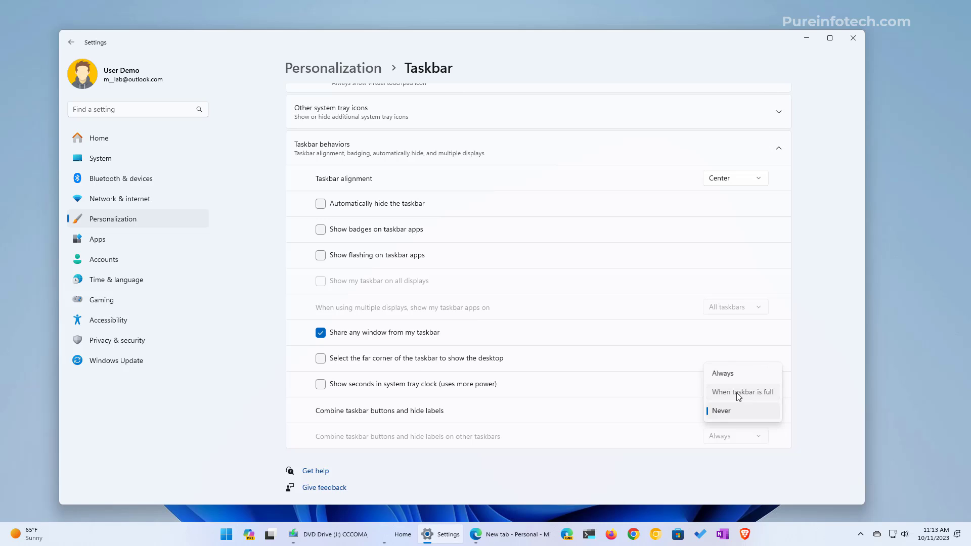
{"action": "left_click", "coordinate": [742, 392]}
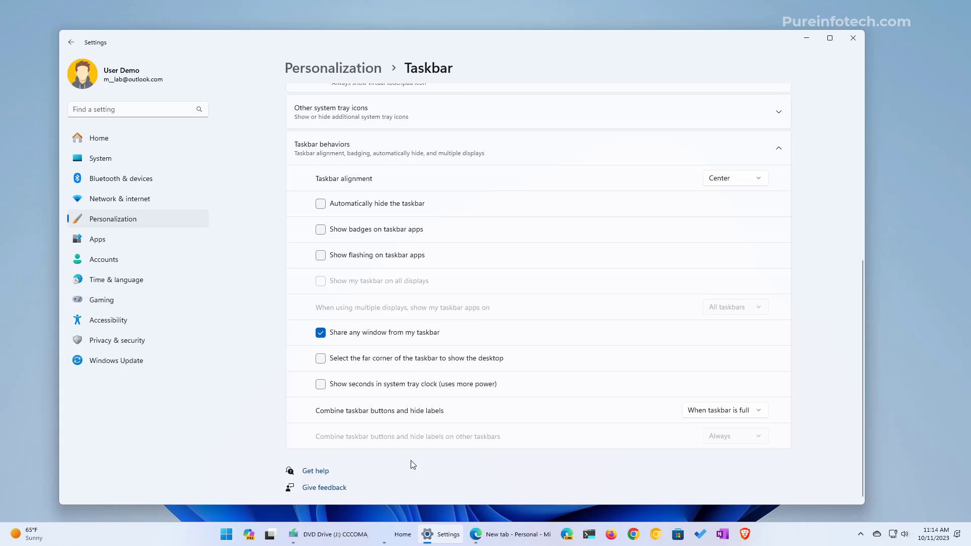
{"action": "mouse_move", "coordinate": [394, 459]}
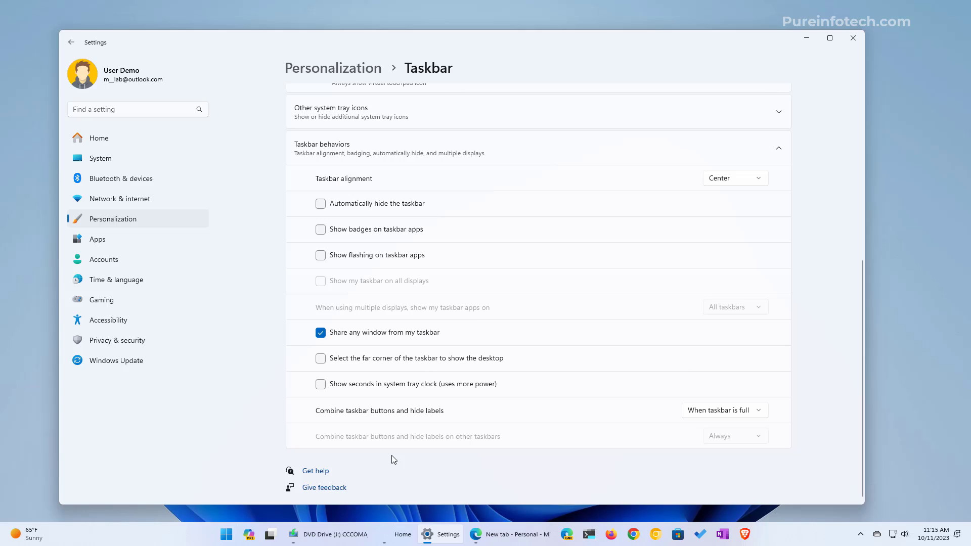
{"action": "mouse_move", "coordinate": [561, 485]}
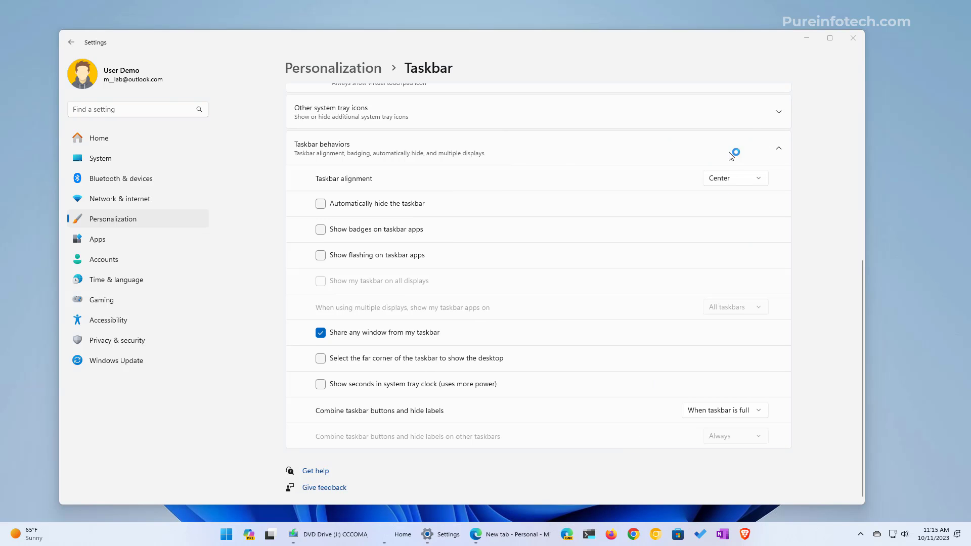
{"action": "mouse_move", "coordinate": [774, 61]}
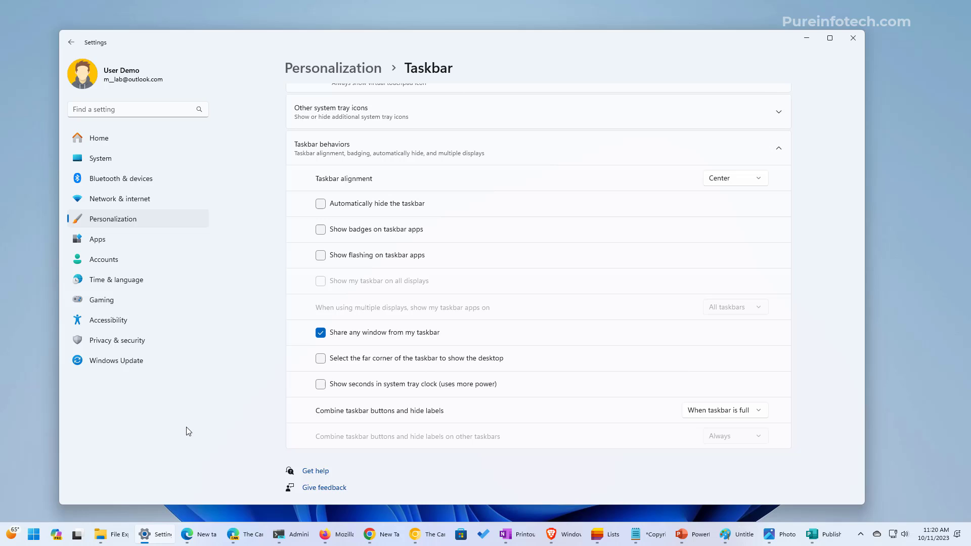
{"action": "mouse_move", "coordinate": [116, 534]}
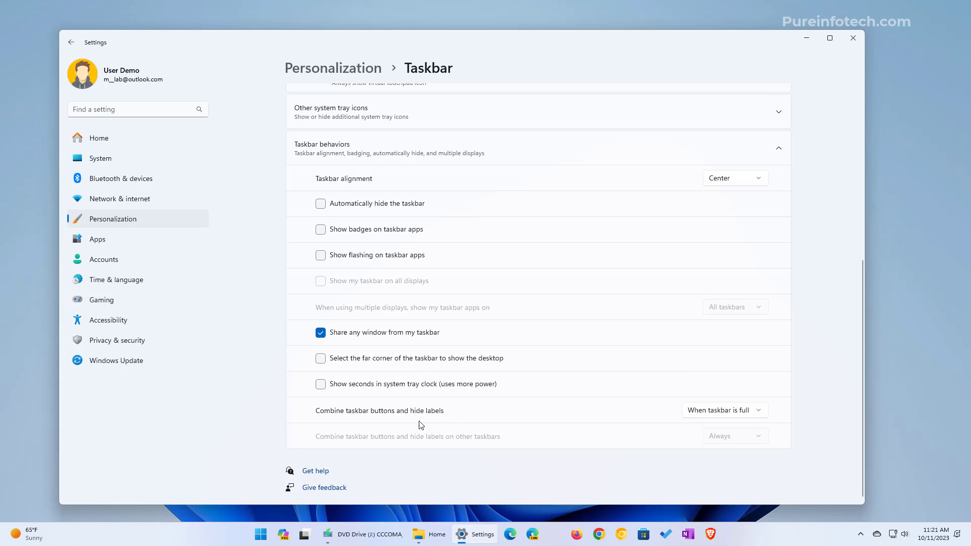
{"action": "mouse_move", "coordinate": [494, 432]}
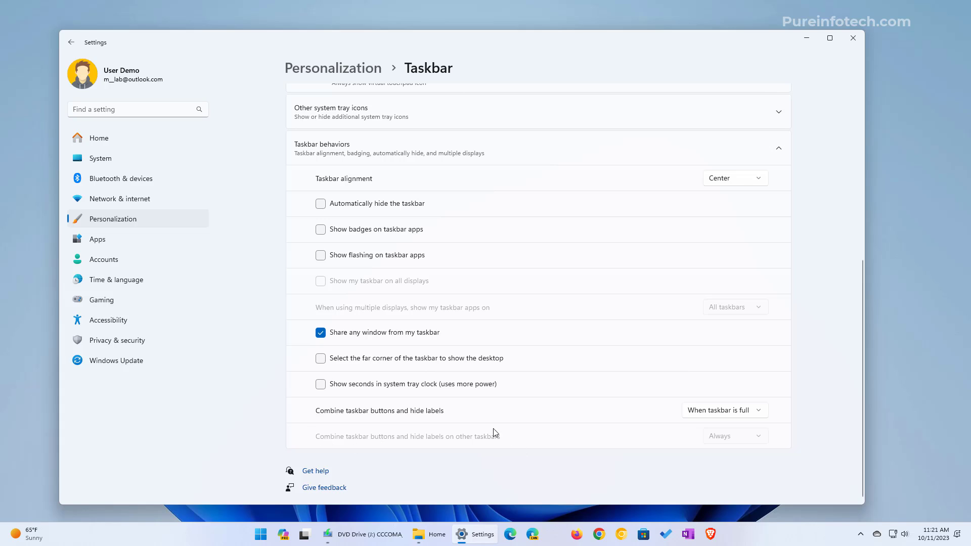
{"action": "mouse_move", "coordinate": [311, 433]}
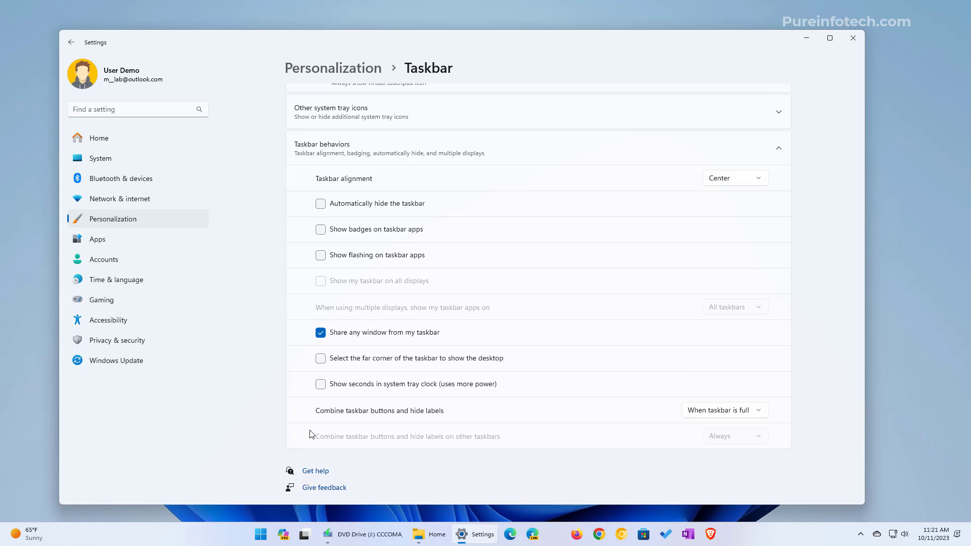
{"action": "mouse_move", "coordinate": [177, 465]}
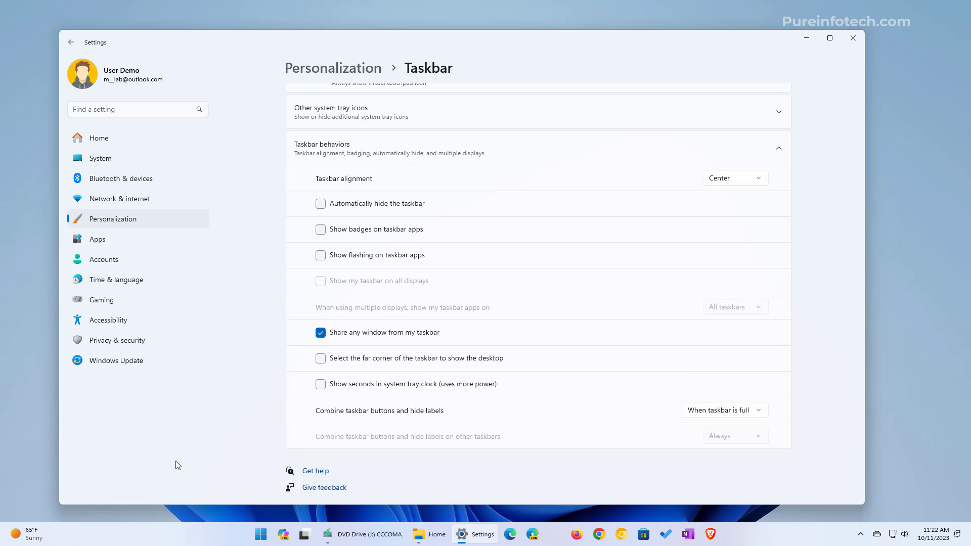